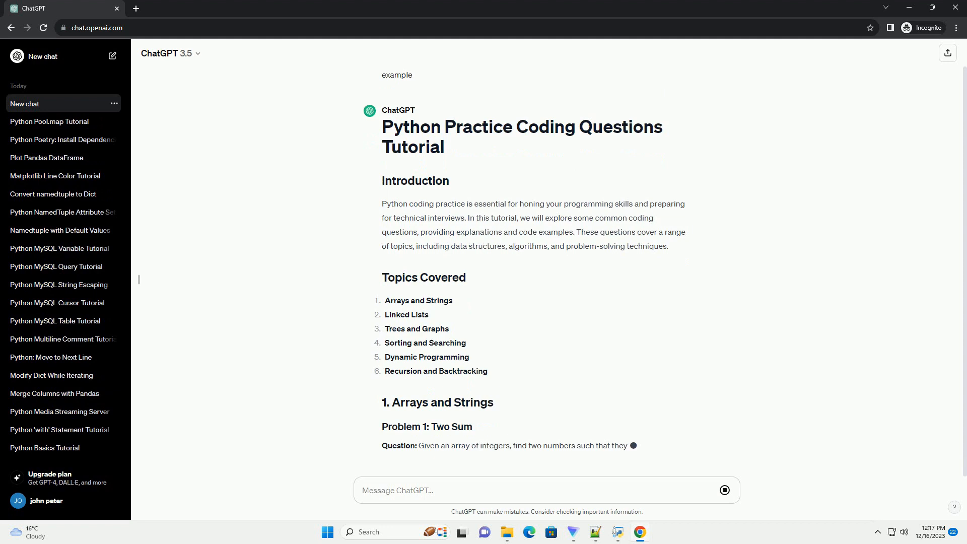
scroll(down, 3)
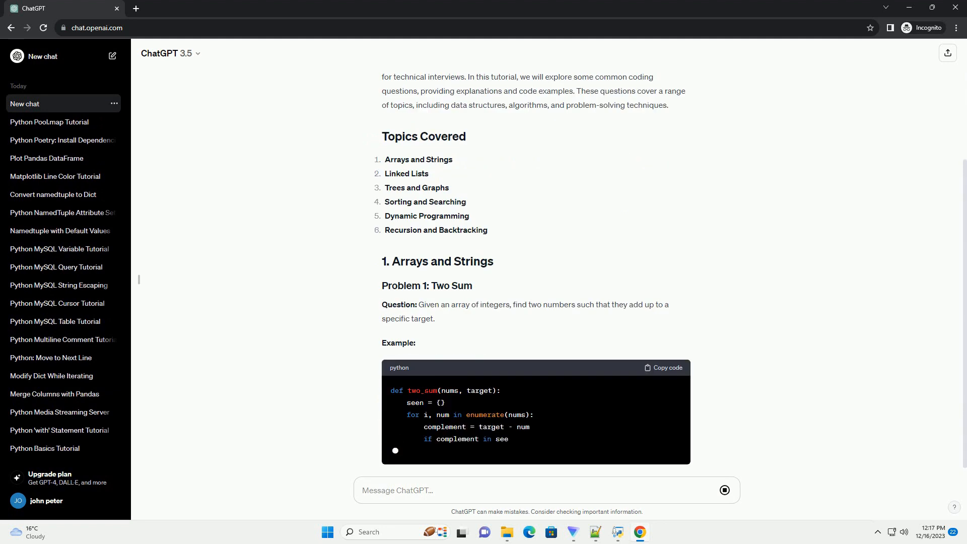
scroll(down, 3)
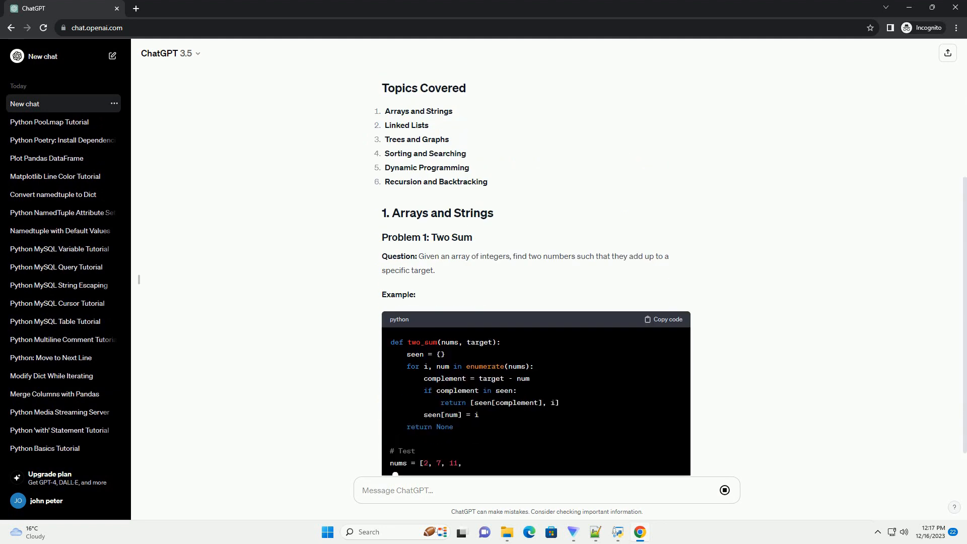
scroll(down, 3)
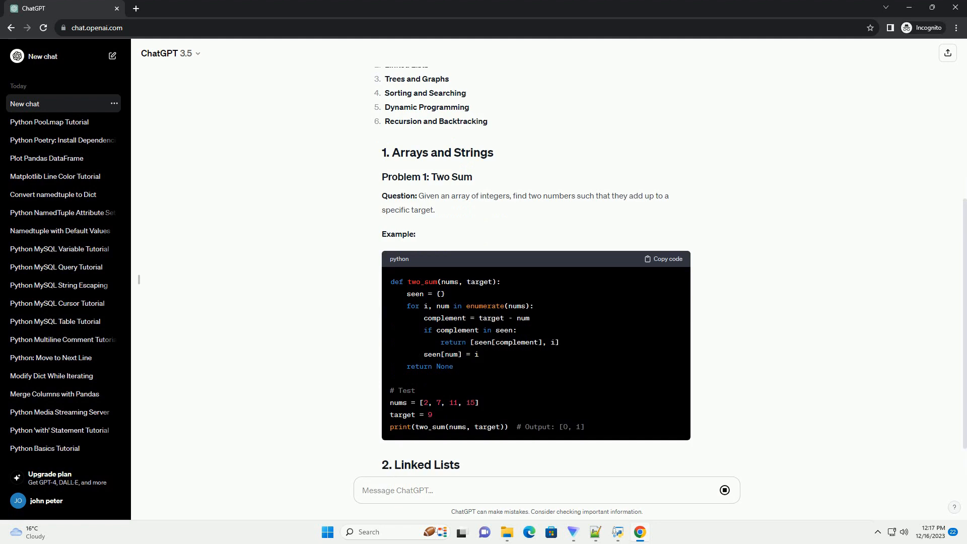
scroll(down, 3)
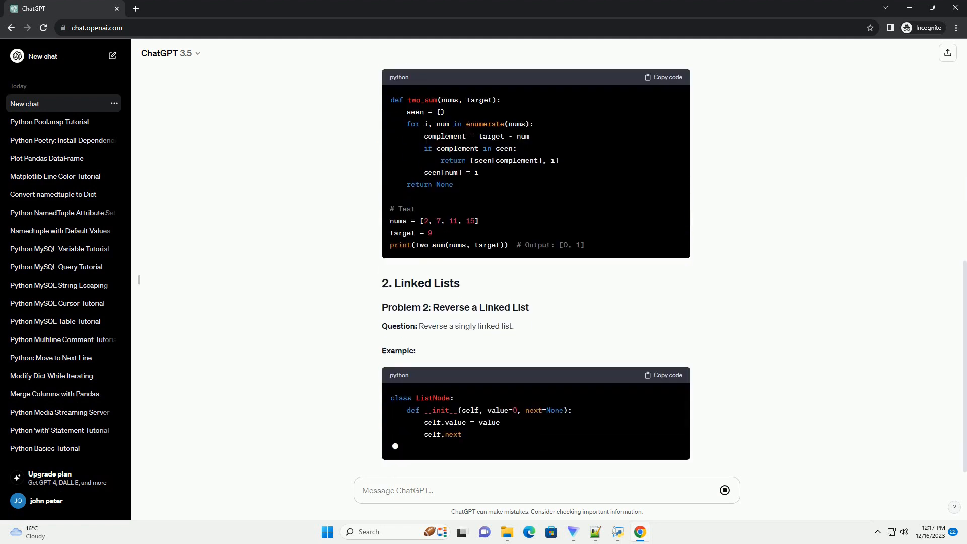
scroll(down, 3)
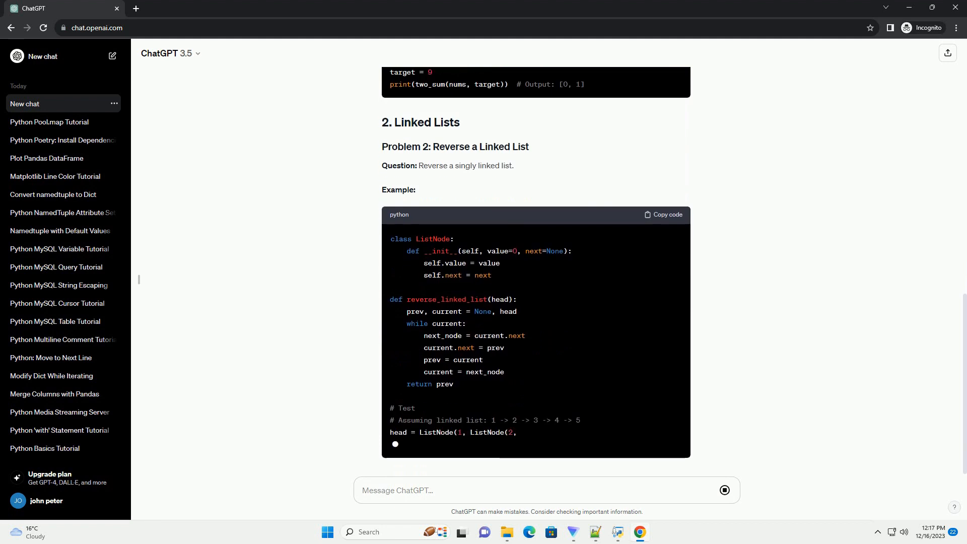
scroll(down, 3)
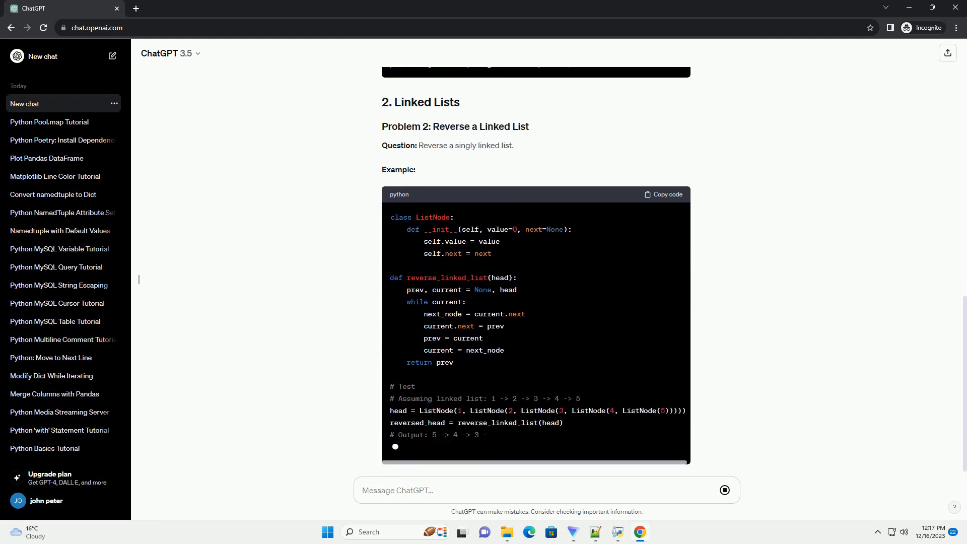
scroll(down, 3)
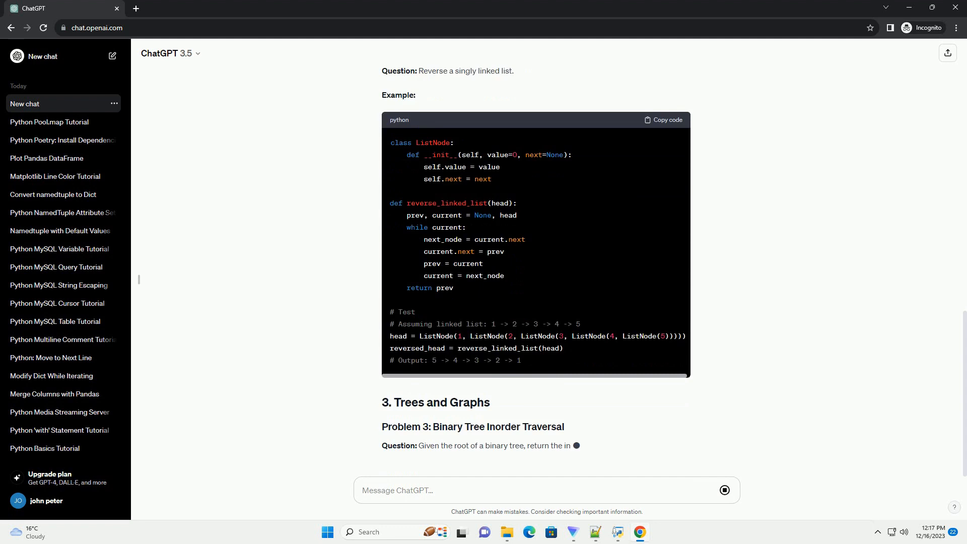
scroll(down, 3)
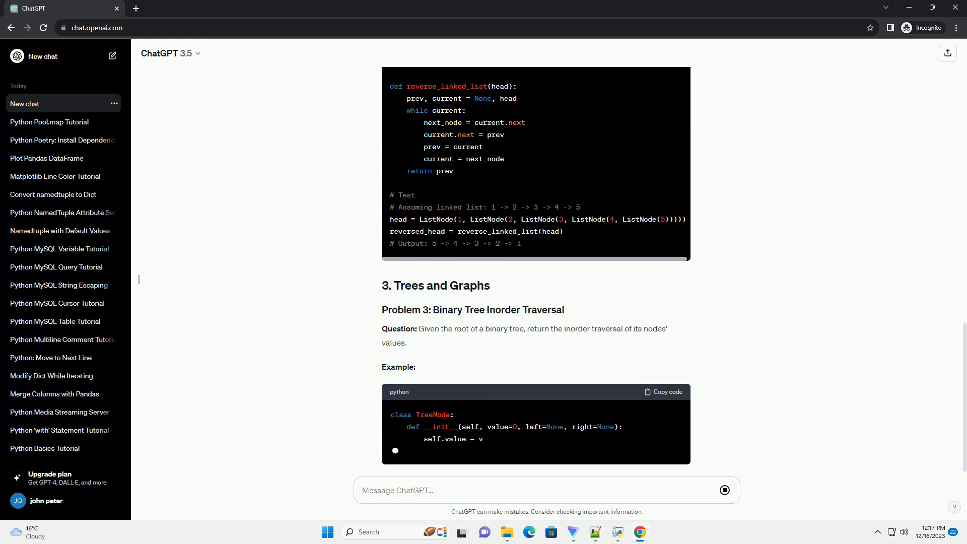
scroll(down, 3)
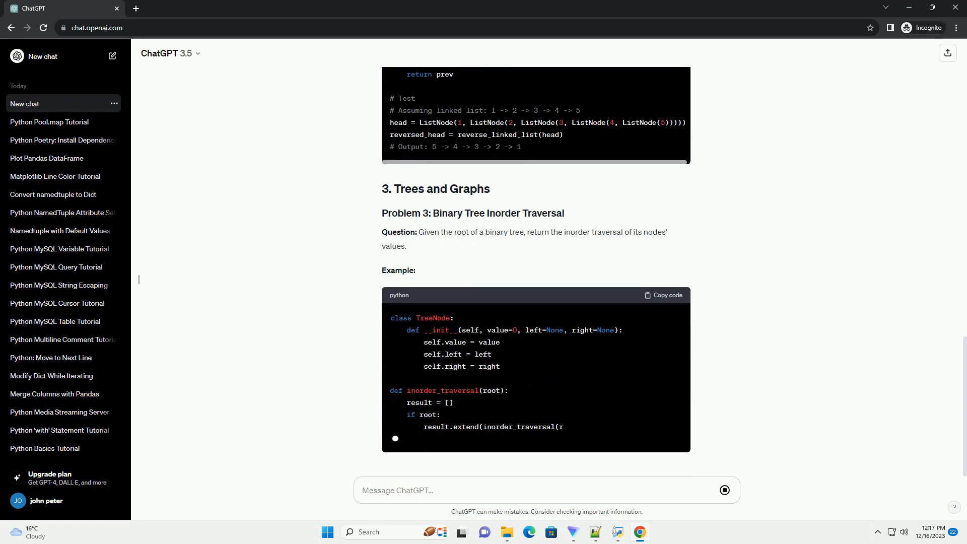
scroll(down, 3)
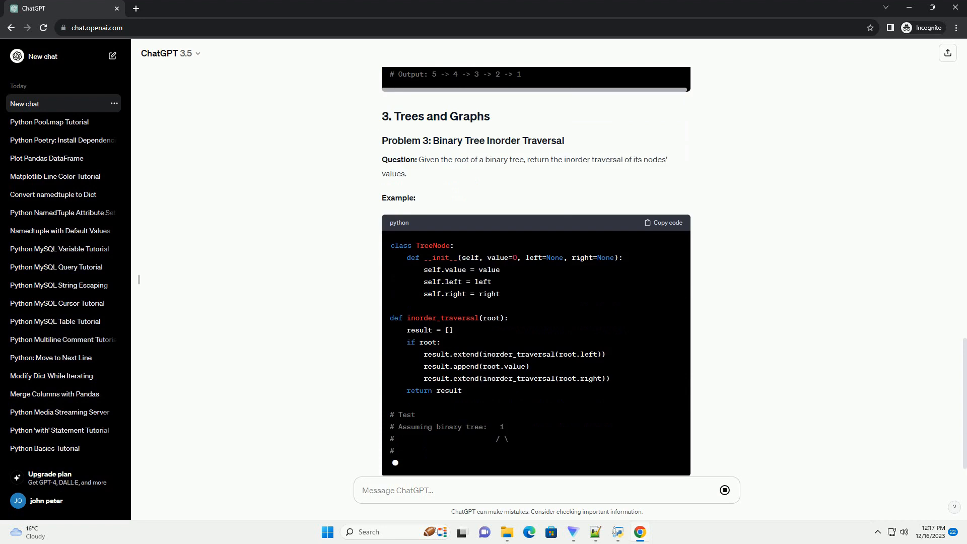
scroll(down, 3)
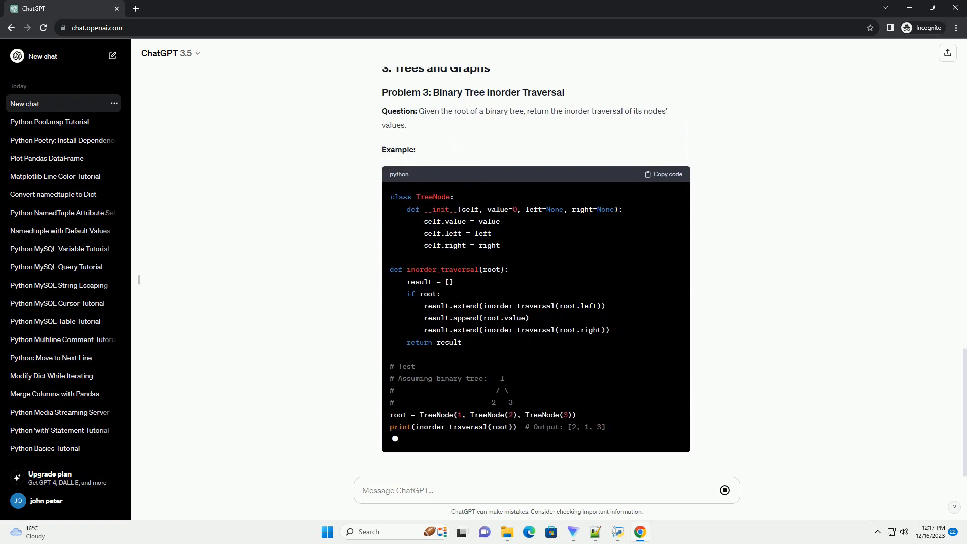
scroll(down, 3)
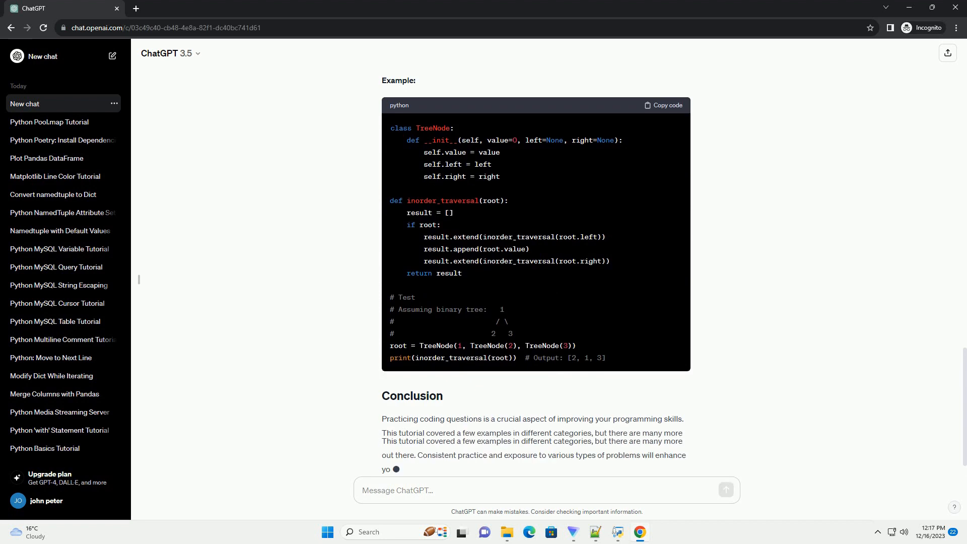
scroll(down, 3)
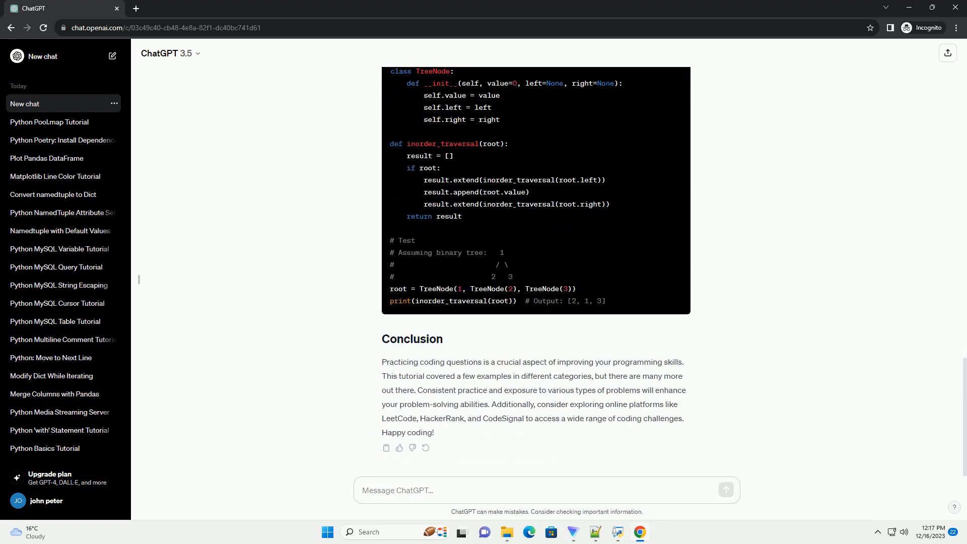